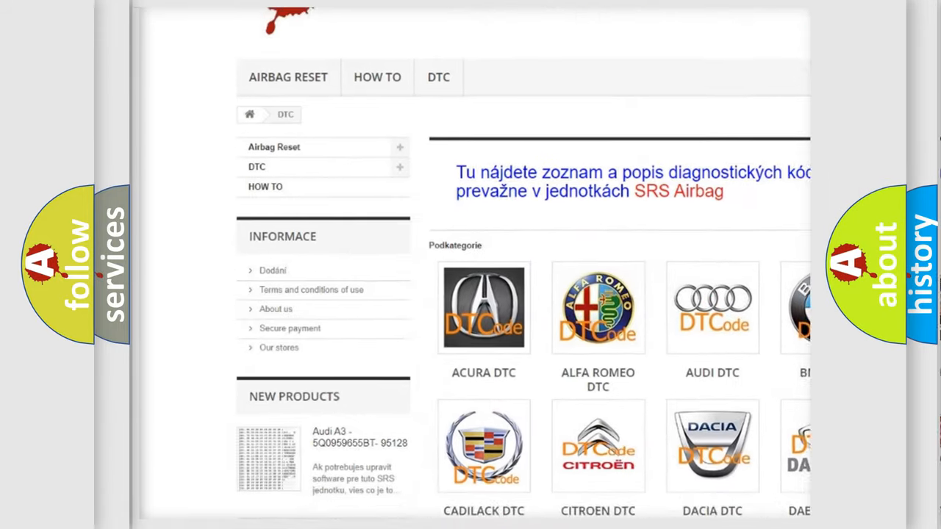
pyautogui.scroll(-3)
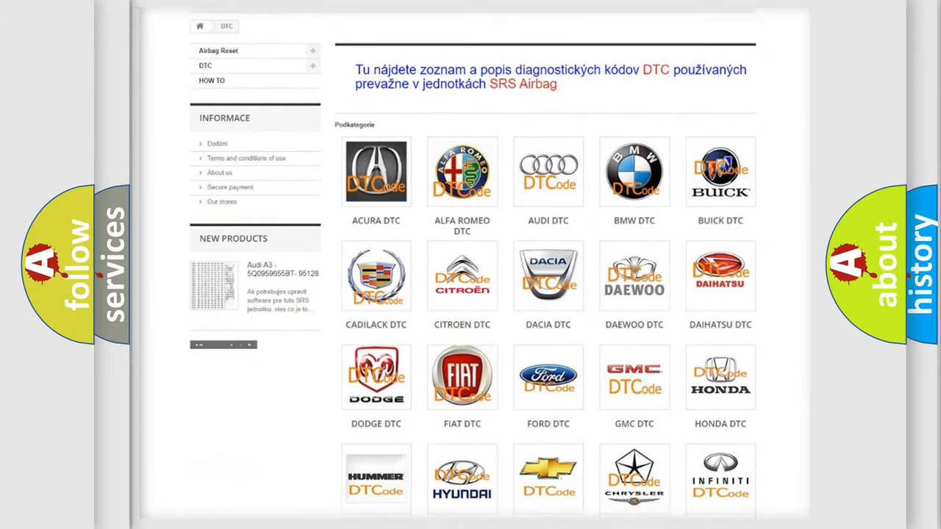
pyautogui.scroll(-3)
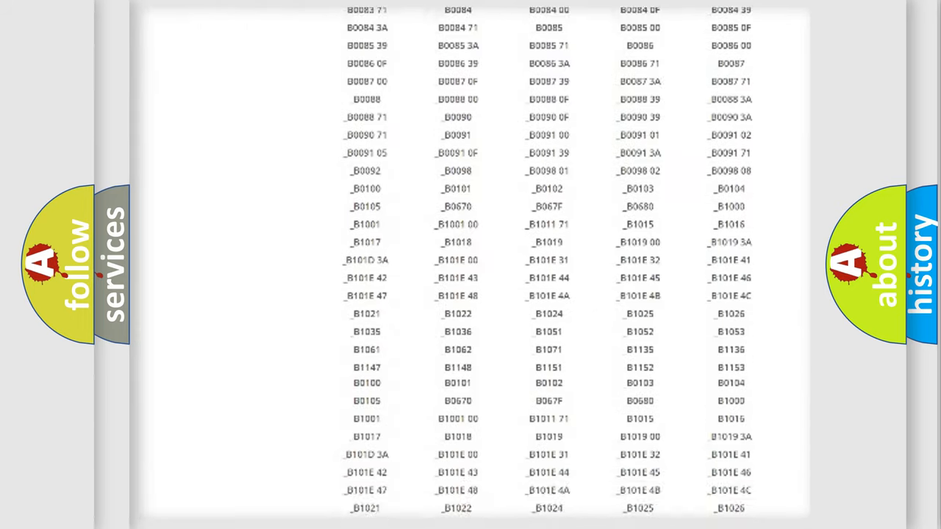
pyautogui.scroll(-3)
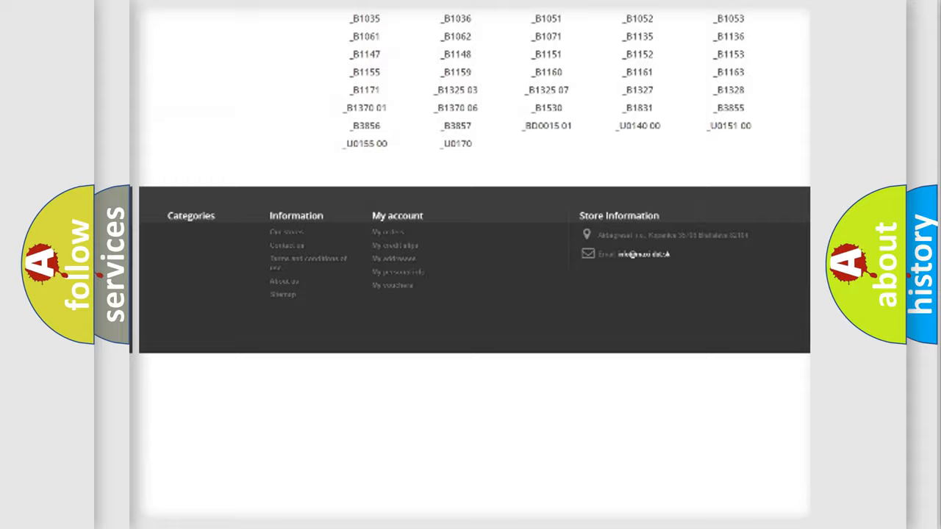